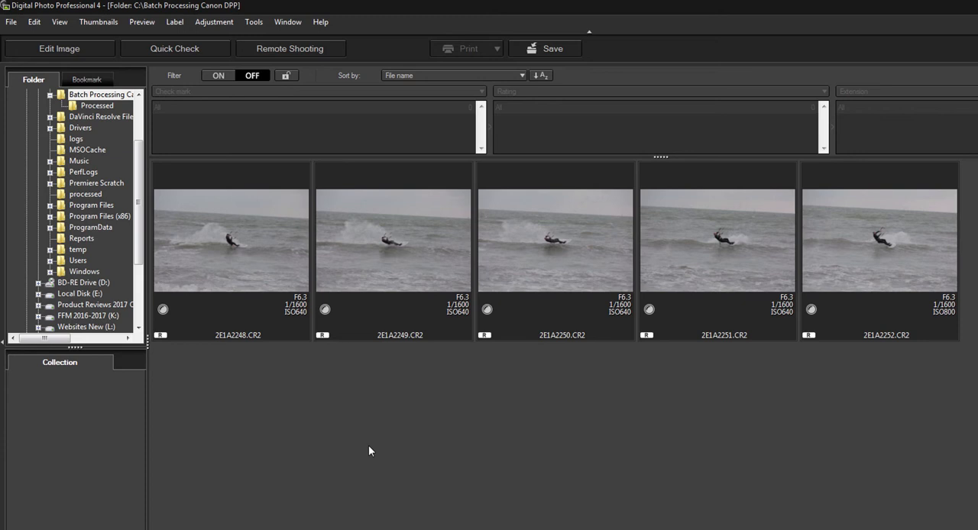
{"action": "mouse_move", "coordinate": [291, 401]}
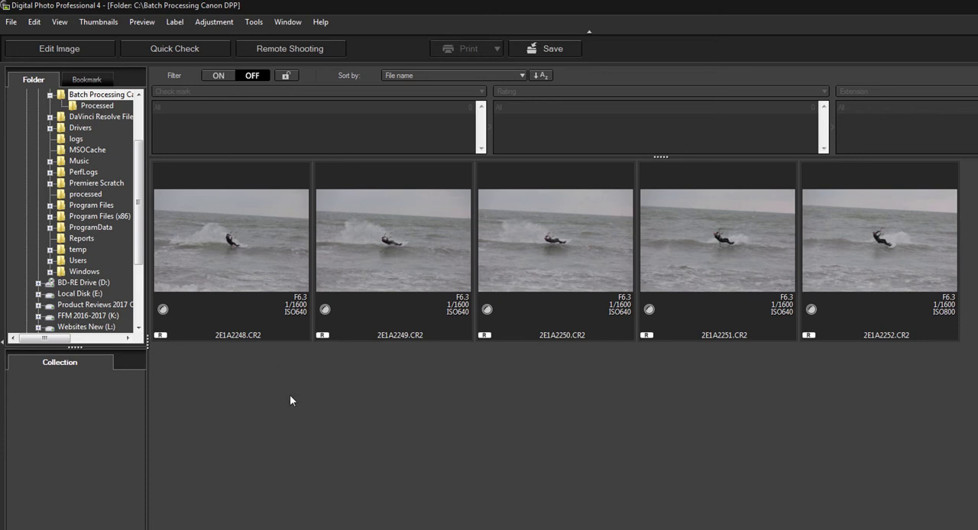
{"action": "mouse_move", "coordinate": [257, 293]}
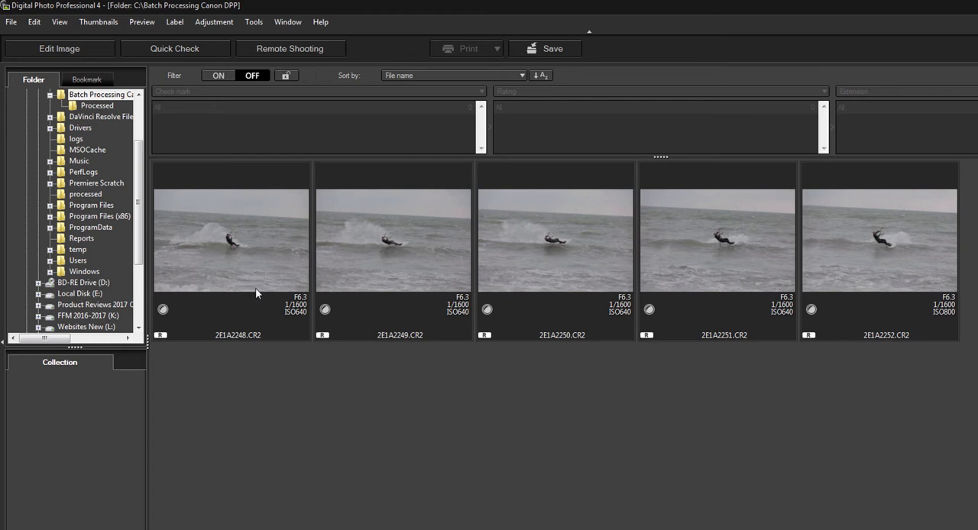
{"action": "mouse_move", "coordinate": [851, 254]}
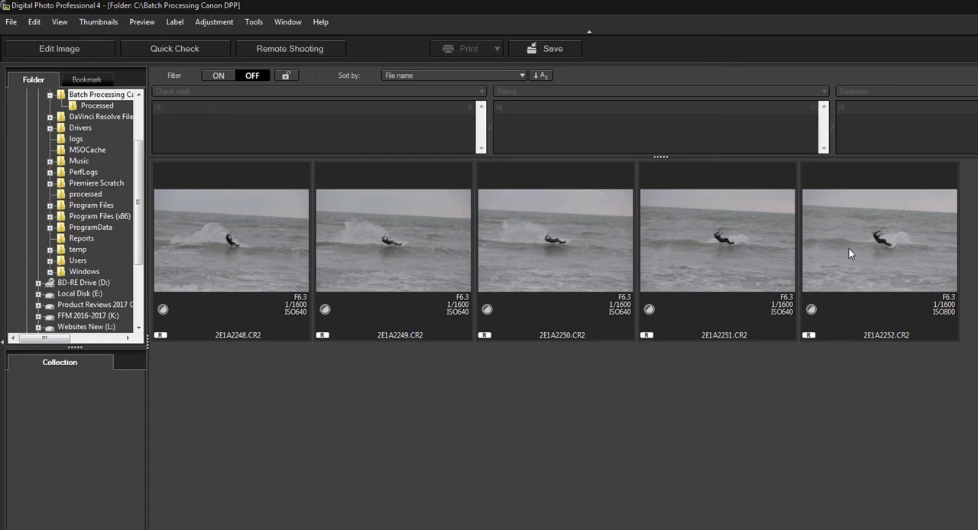
{"action": "mouse_move", "coordinate": [310, 226]}
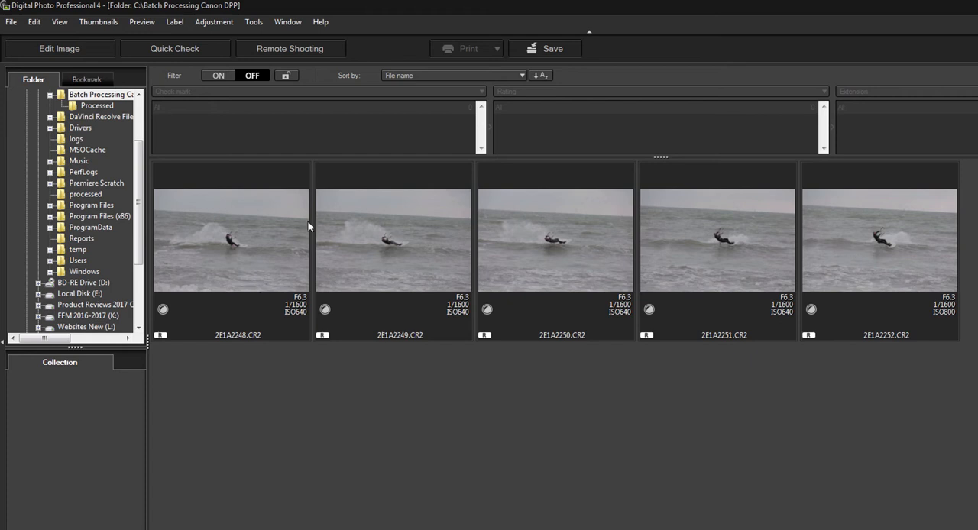
{"action": "mouse_move", "coordinate": [367, 286]}
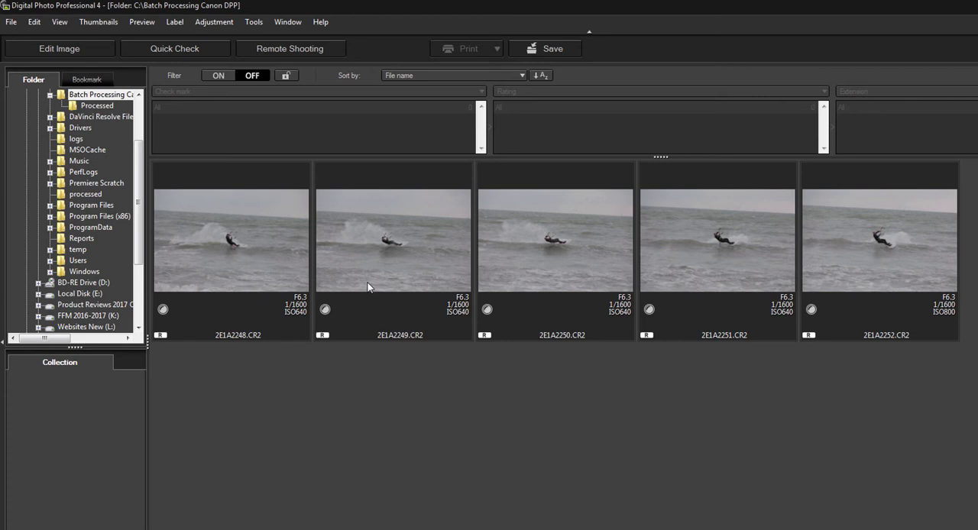
{"action": "mouse_move", "coordinate": [373, 239]}
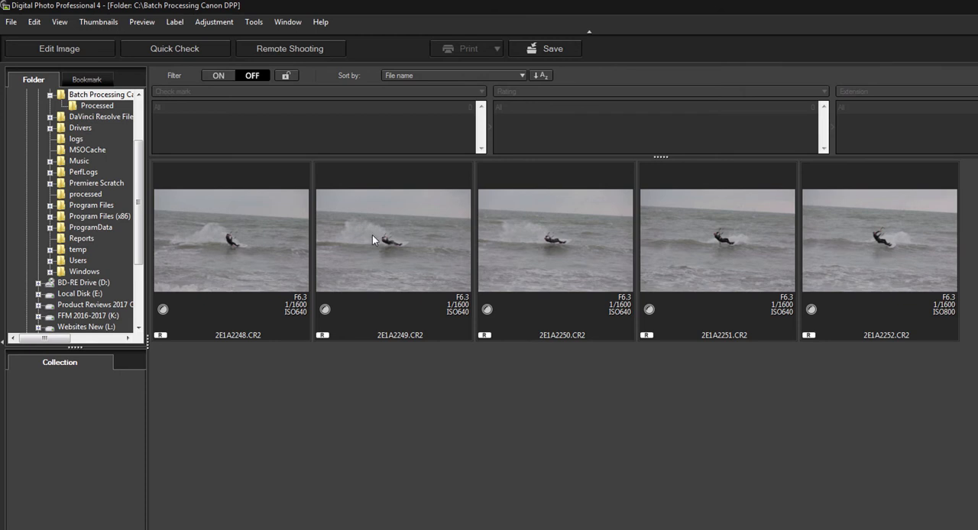
{"action": "mouse_move", "coordinate": [556, 271]}
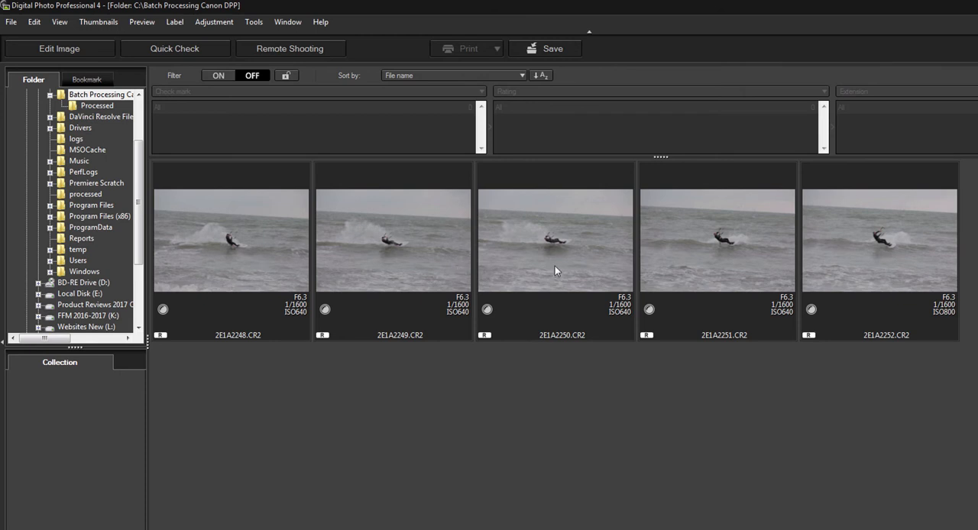
{"action": "mouse_move", "coordinate": [217, 249]}
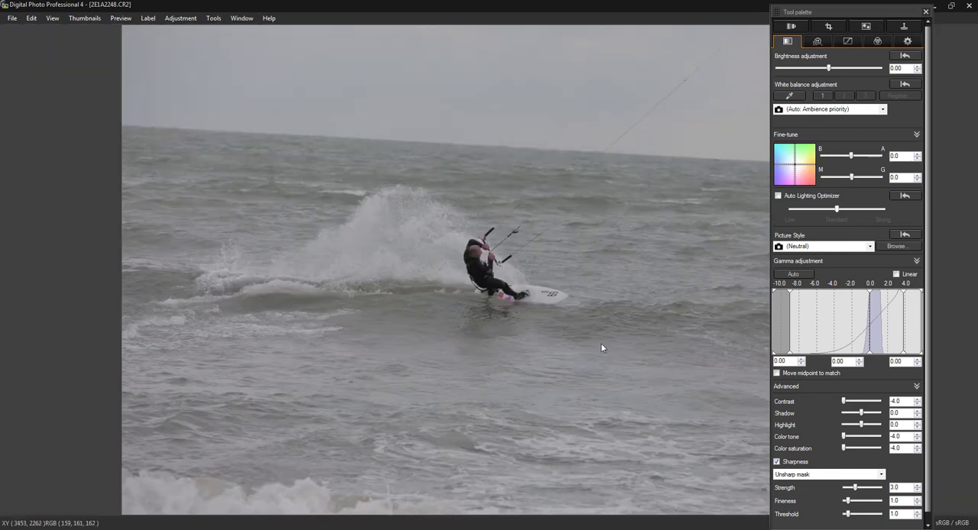
{"action": "mouse_move", "coordinate": [824, 67]}
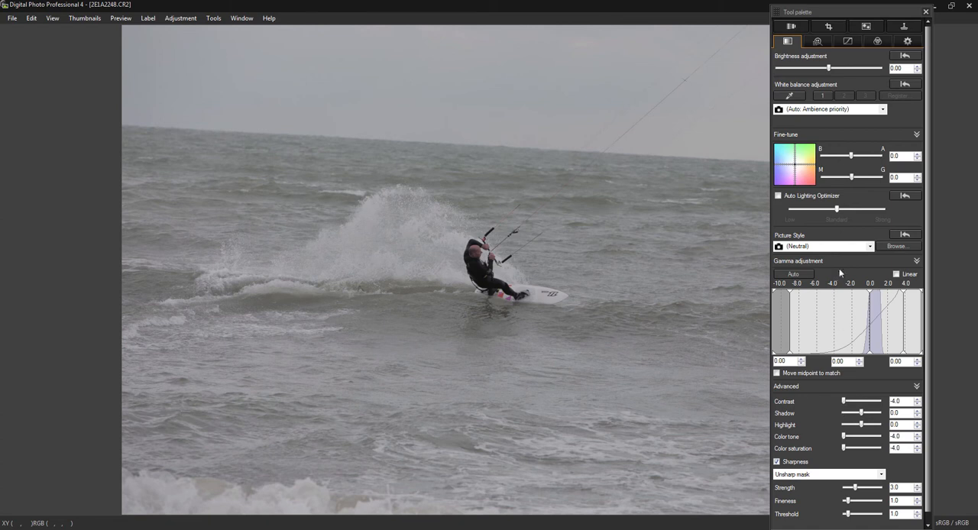
{"action": "mouse_move", "coordinate": [821, 123]}
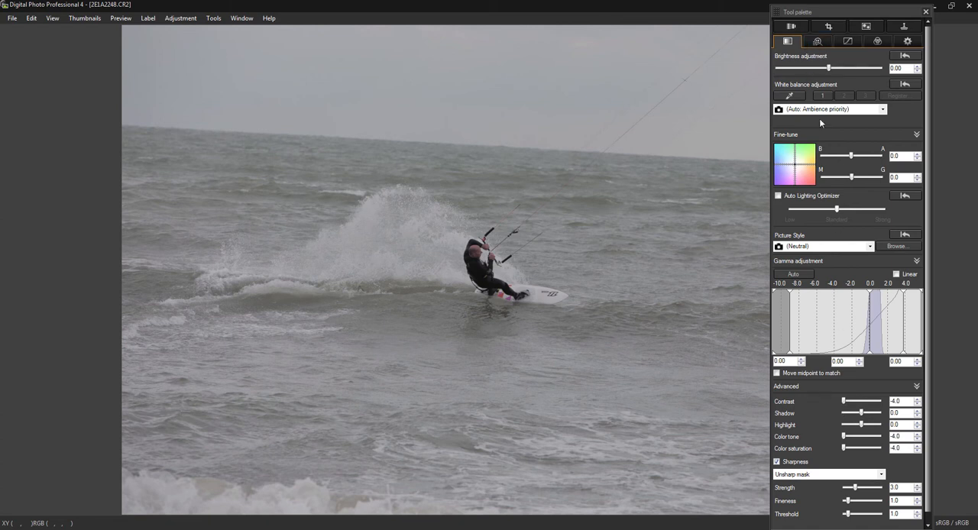
{"action": "mouse_move", "coordinate": [790, 132]}
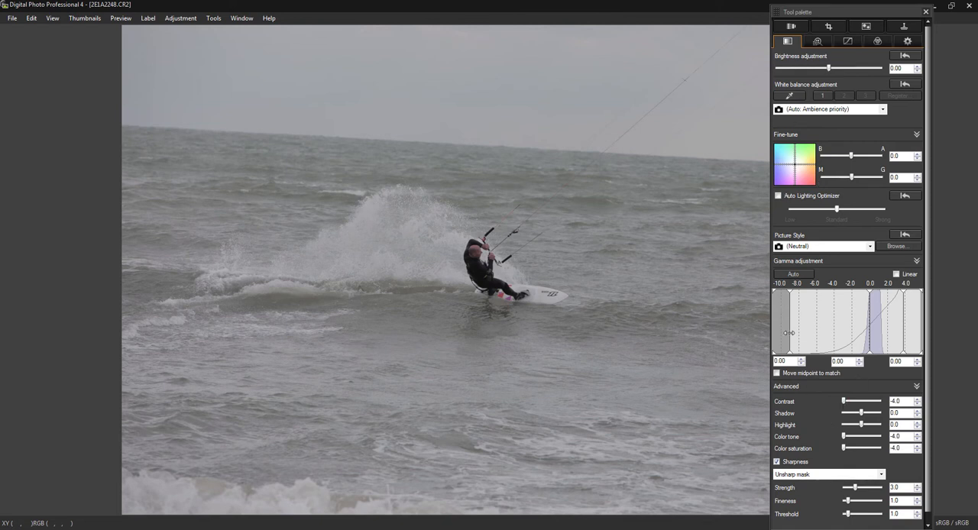
- On 2E1A2248.CR2, set gamma black point 3.44, Shadow 2.0 and Highlight -2.0
{"action": "left_click_drag", "start_coordinate": [786, 333], "coordinate": [808, 321]}
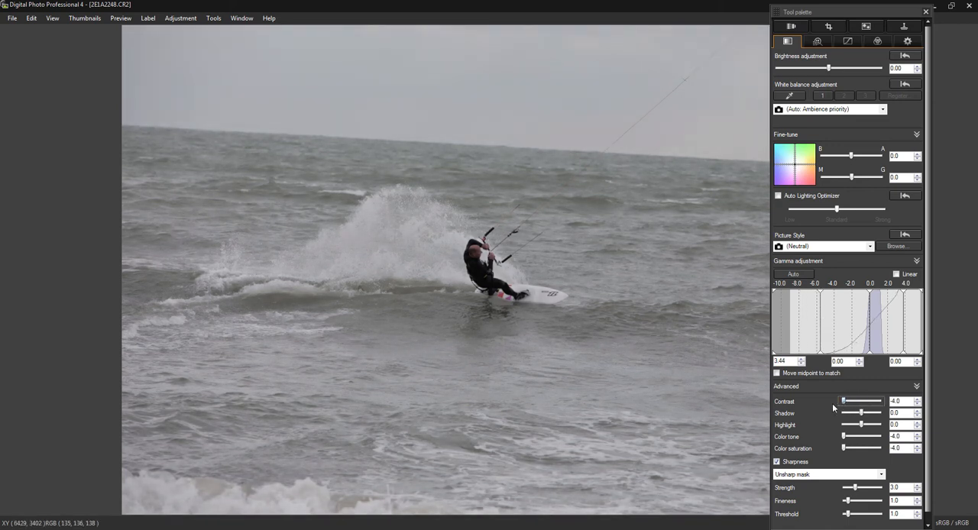
{"action": "left_click_drag", "start_coordinate": [843, 412], "coordinate": [858, 413]}
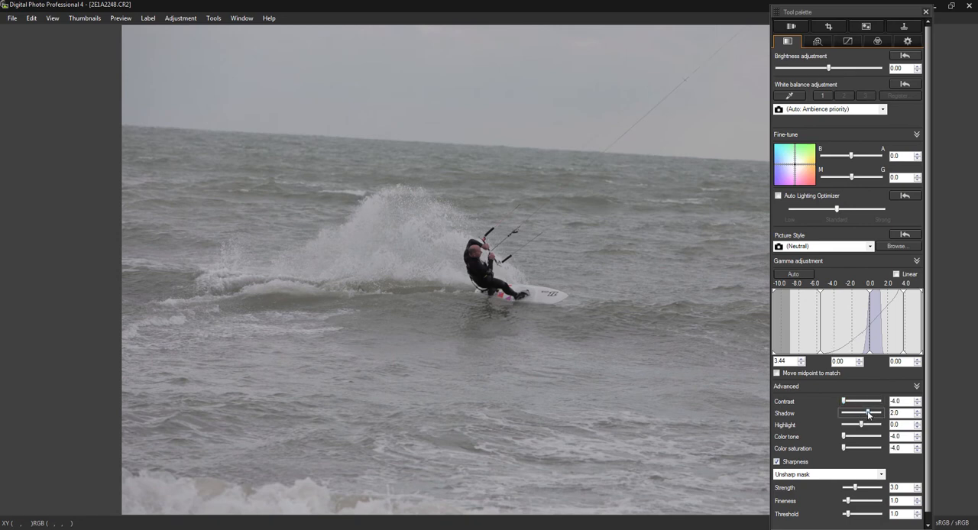
{"action": "left_click_drag", "start_coordinate": [861, 414], "coordinate": [871, 414]}
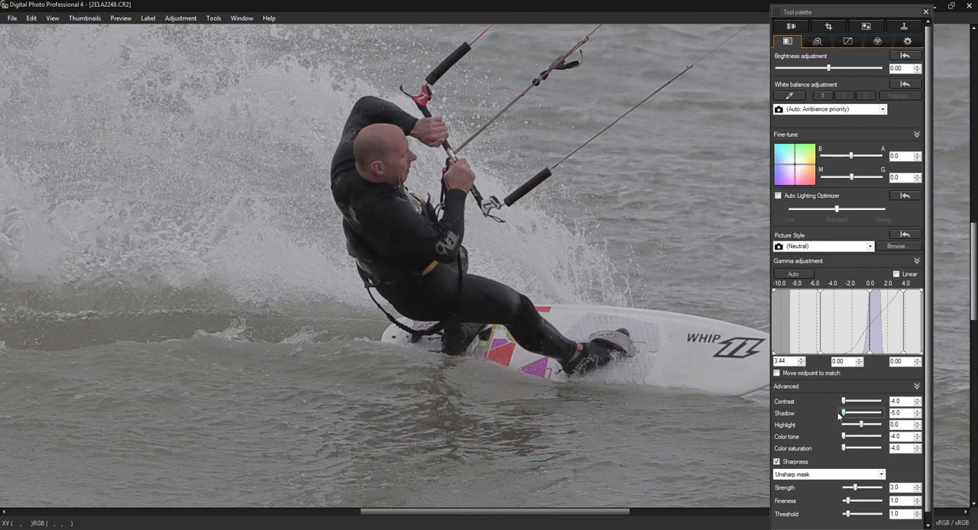
{"action": "left_click_drag", "start_coordinate": [844, 414], "coordinate": [850, 414]}
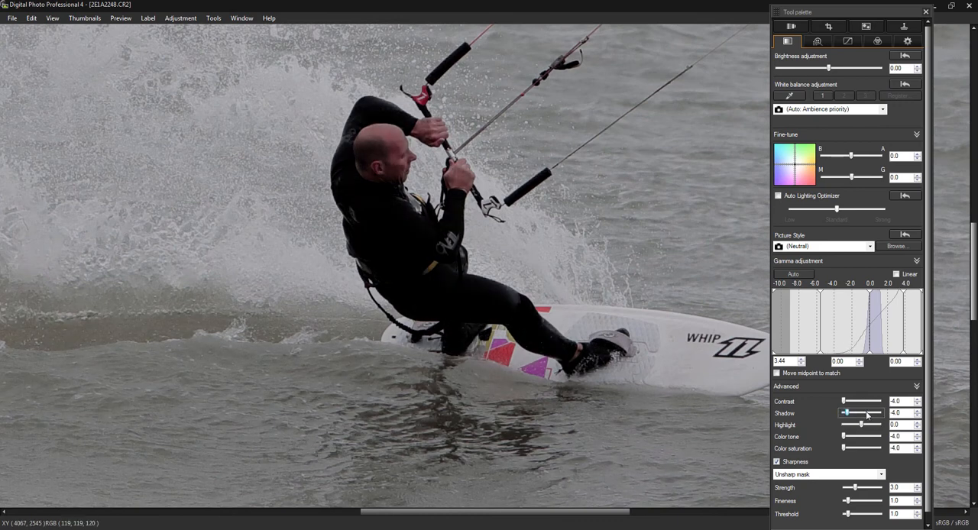
{"action": "left_click_drag", "start_coordinate": [845, 413], "coordinate": [867, 413]}
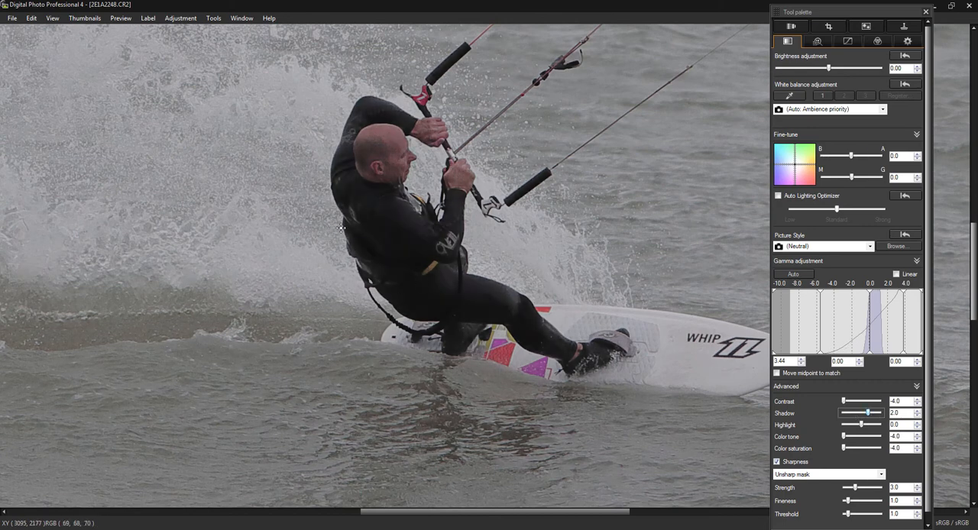
{"action": "mouse_move", "coordinate": [726, 416]}
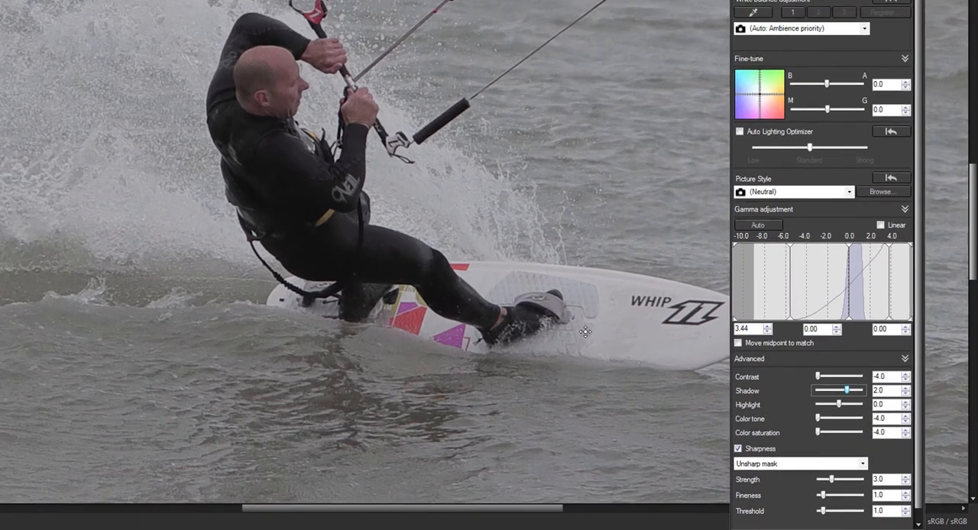
{"action": "mouse_move", "coordinate": [832, 421]}
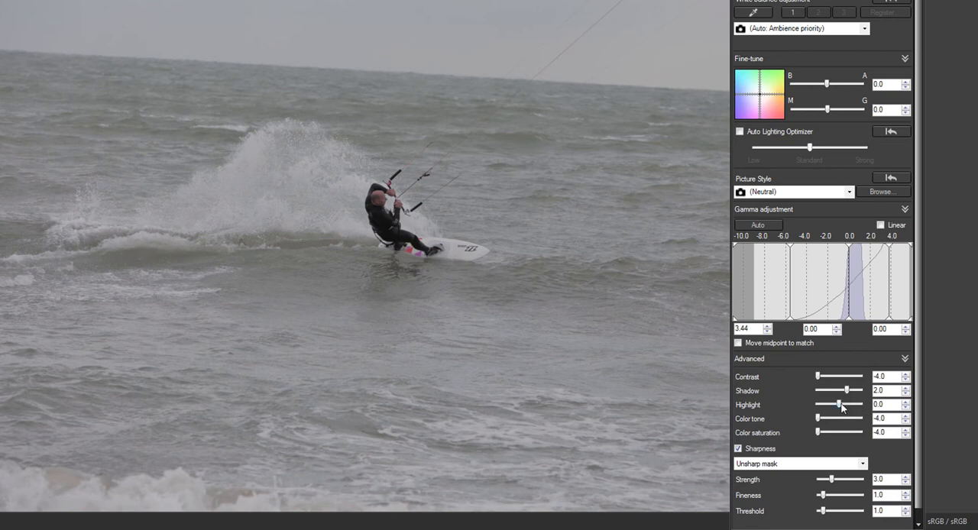
{"action": "left_click_drag", "start_coordinate": [841, 404], "coordinate": [827, 404]}
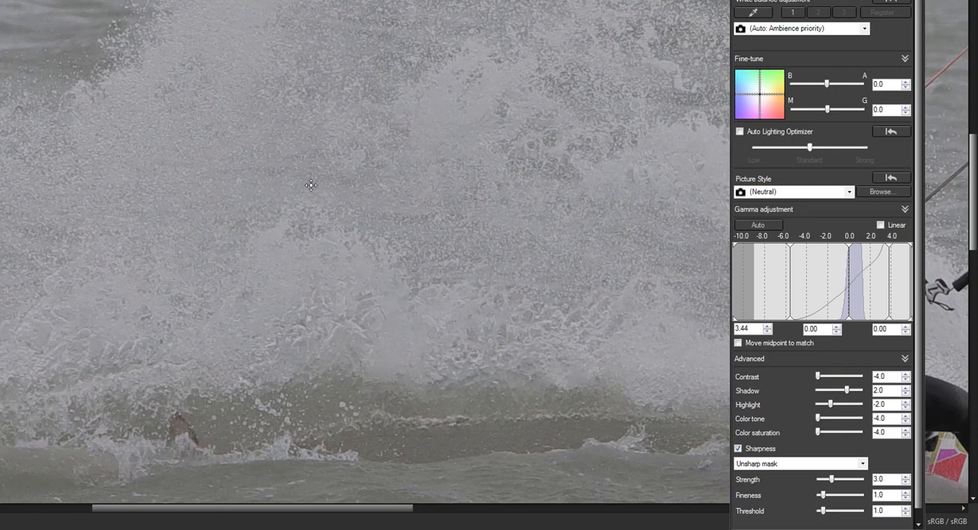
{"action": "mouse_move", "coordinate": [696, 404]}
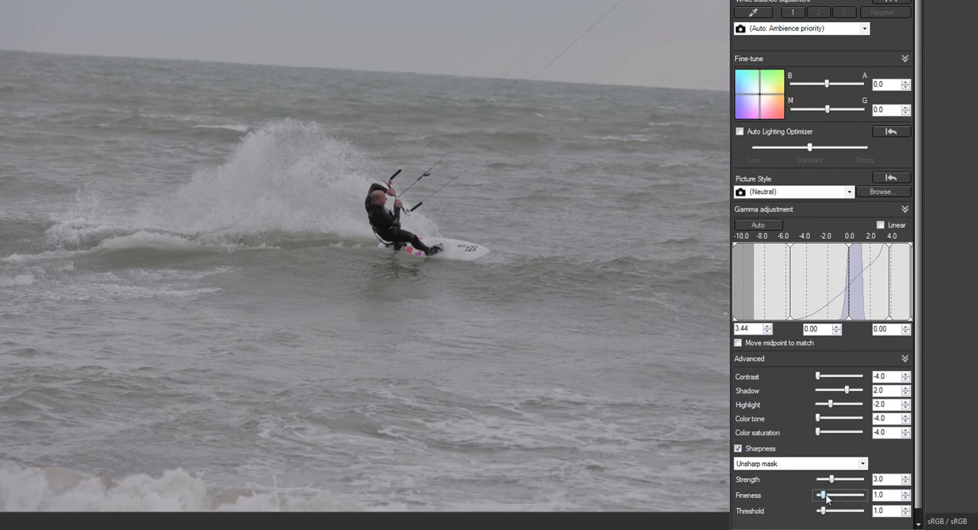
{"action": "mouse_move", "coordinate": [831, 487]}
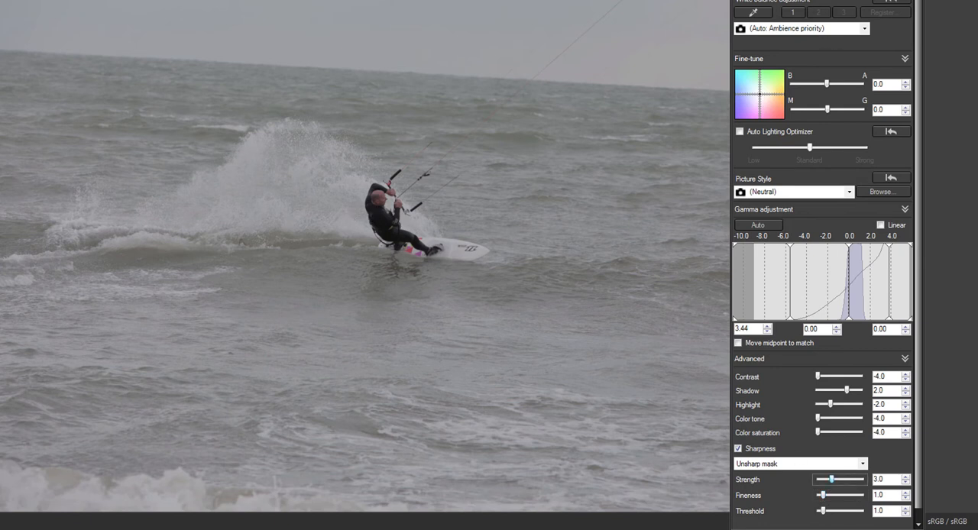
- Move from Noise reduction/Sharpness to the tone curve, showing brightness 14 and contrast 16
{"action": "left_click", "coordinate": [787, 49]}
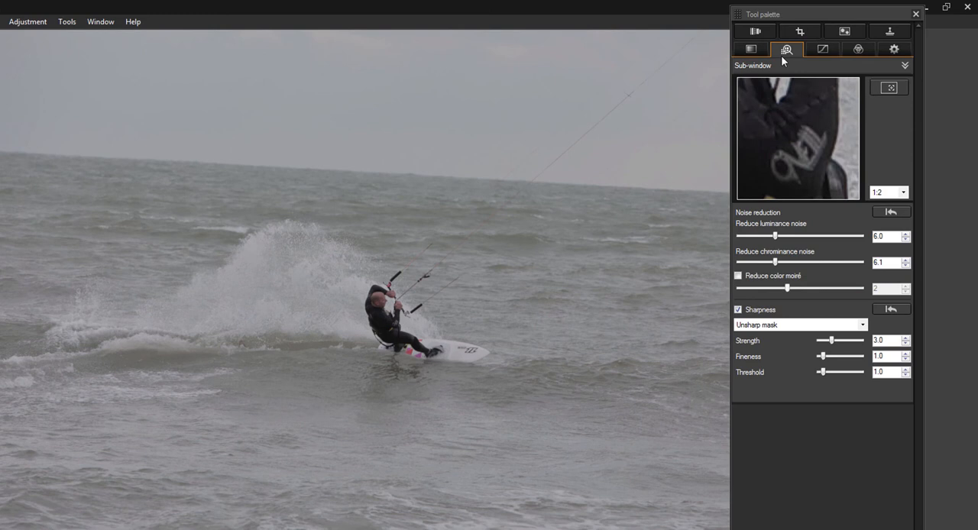
{"action": "mouse_move", "coordinate": [788, 97]}
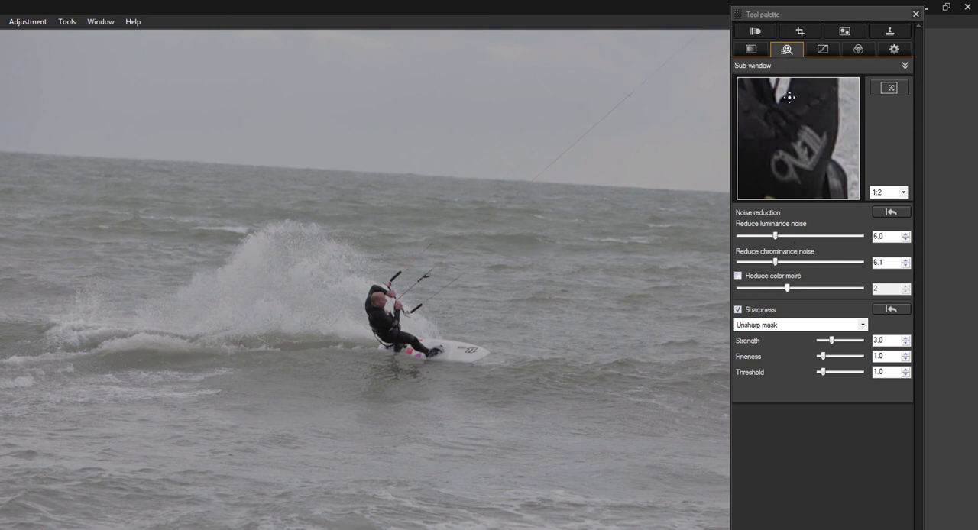
{"action": "left_click", "coordinate": [822, 49]}
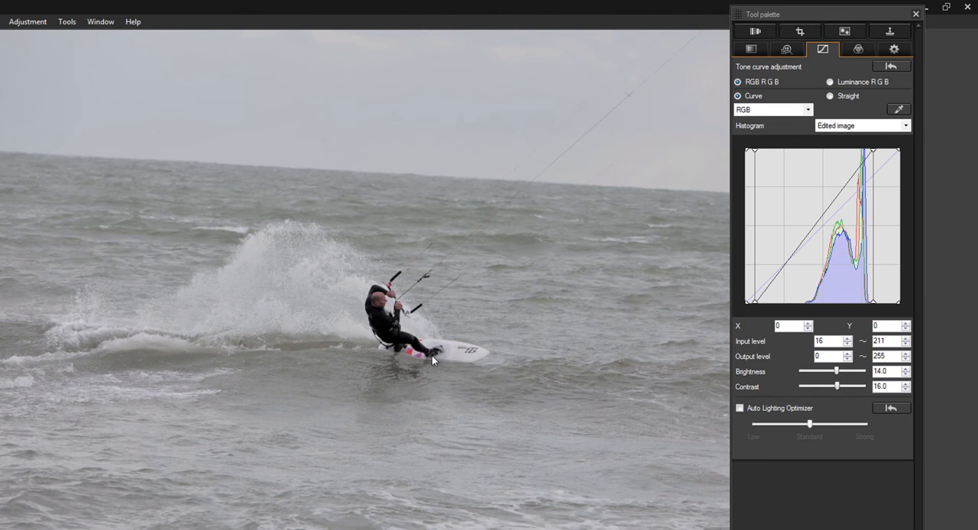
{"action": "mouse_move", "coordinate": [378, 199]}
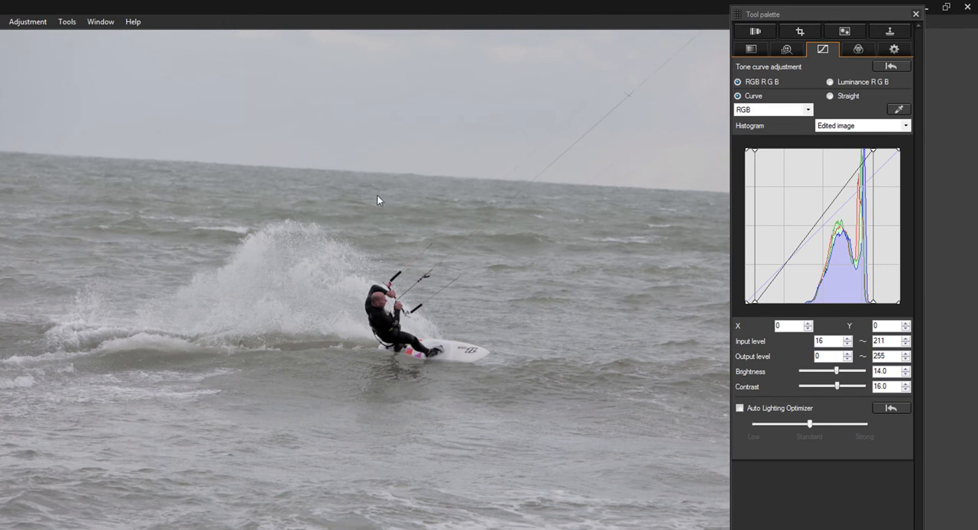
{"action": "mouse_move", "coordinate": [661, 135]}
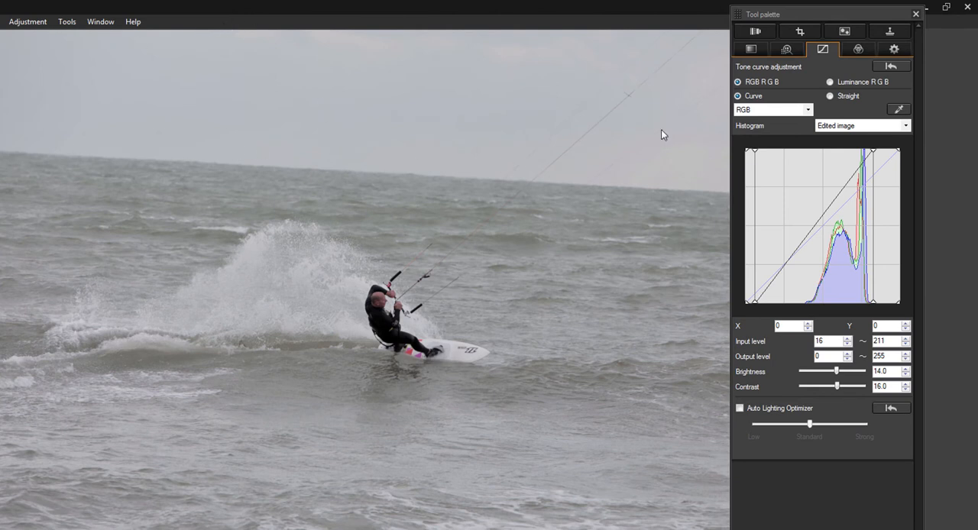
- Crop the photo to 3:2, straighten it by -3.00°, and return to the thumbnails
{"action": "left_click", "coordinate": [829, 26]}
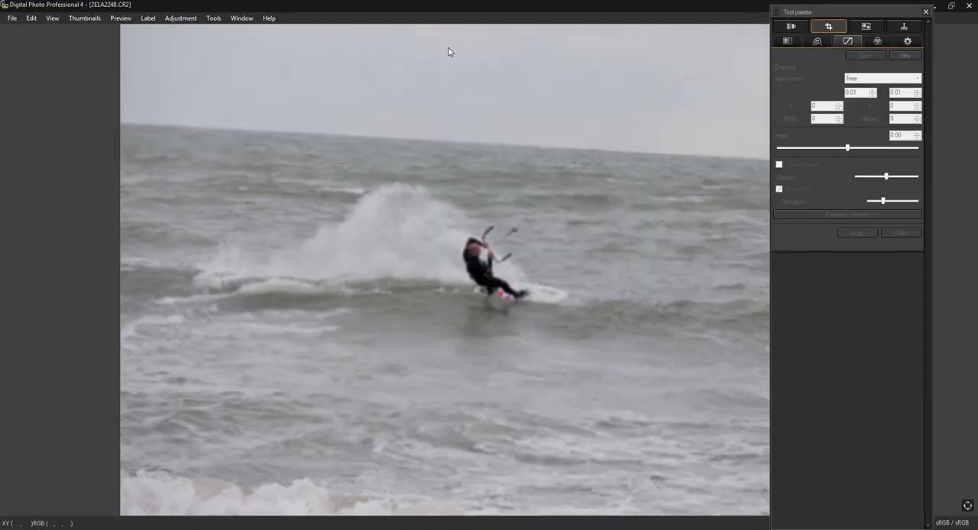
{"action": "left_click", "coordinate": [883, 78]}
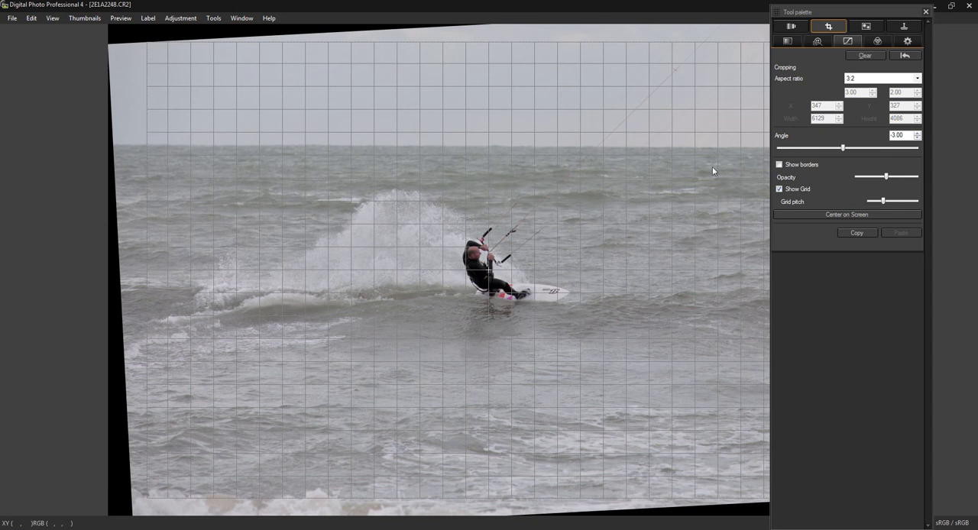
{"action": "left_click", "coordinate": [848, 41]}
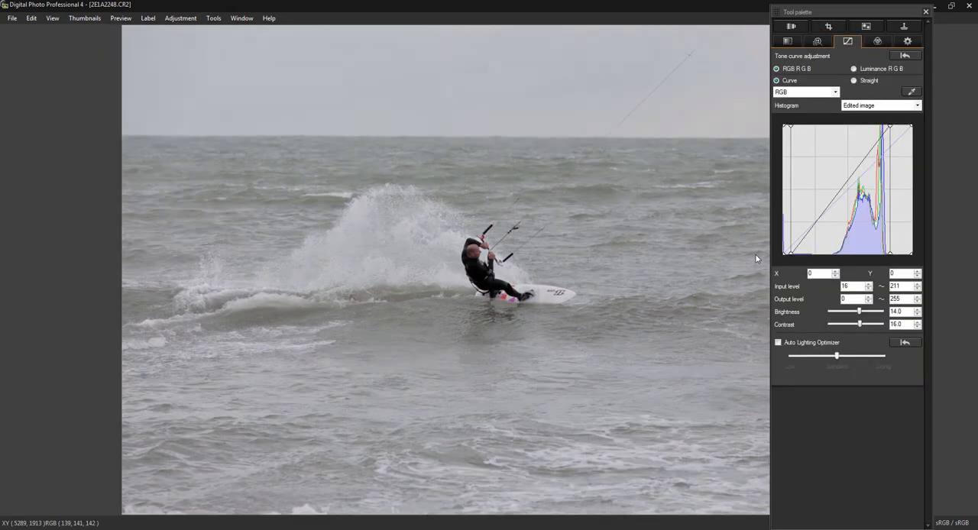
{"action": "mouse_move", "coordinate": [544, 310]}
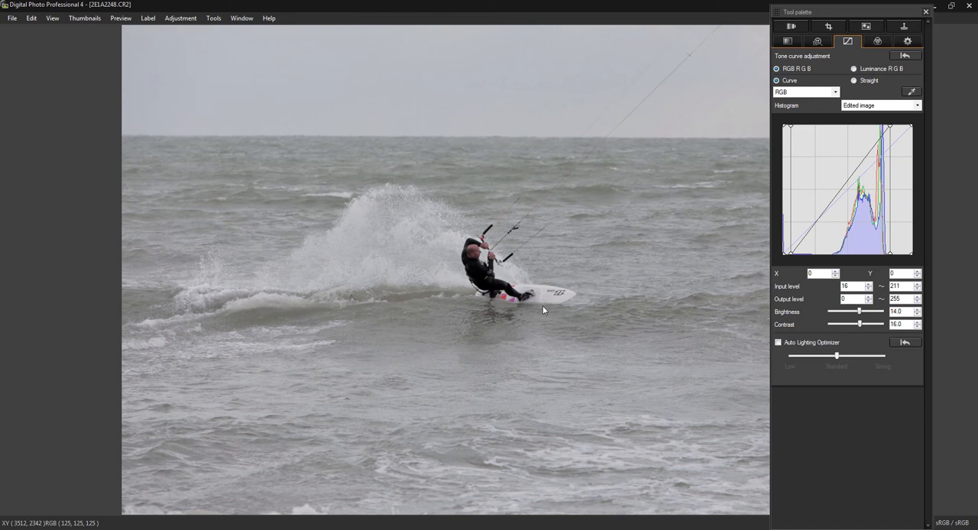
{"action": "mouse_move", "coordinate": [907, 12]}
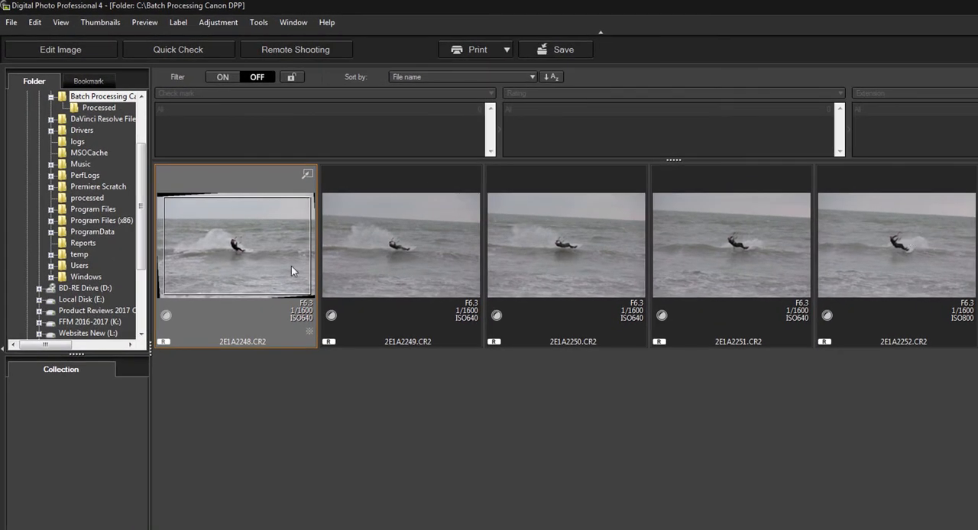
{"action": "right_click", "coordinate": [216, 257]}
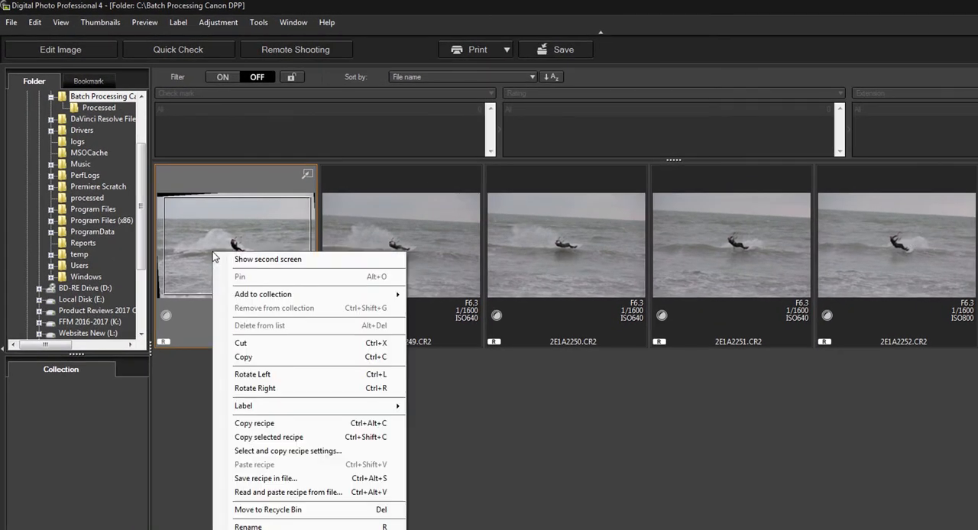
{"action": "mouse_move", "coordinate": [268, 437]}
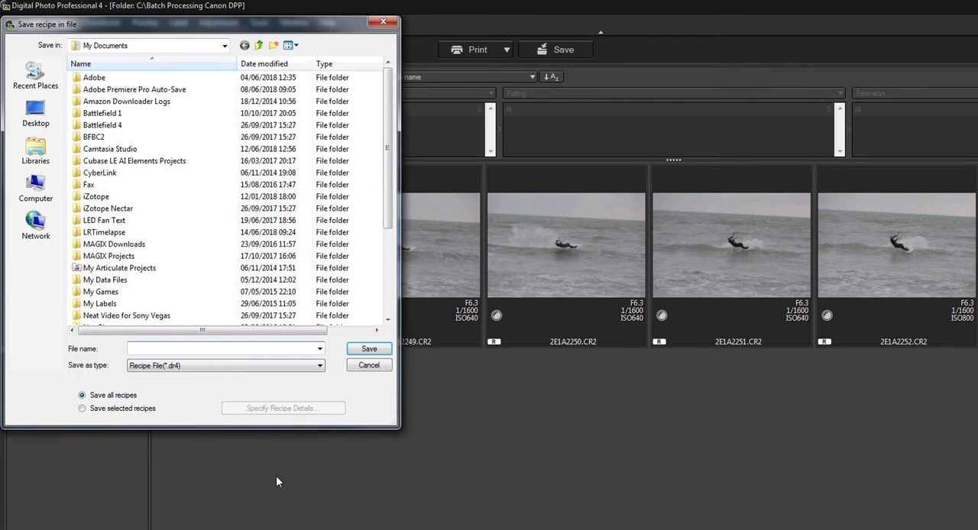
{"action": "mouse_move", "coordinate": [183, 380]}
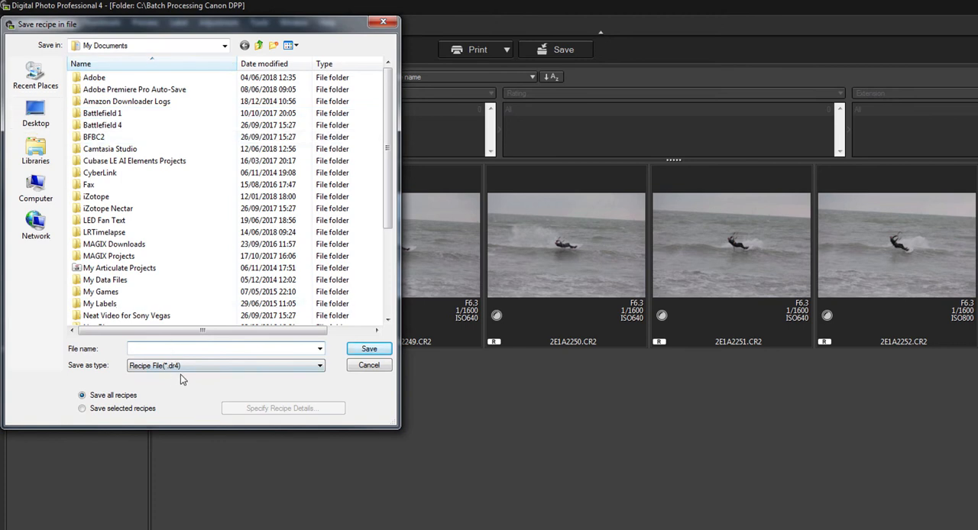
{"action": "left_click", "coordinate": [369, 364]}
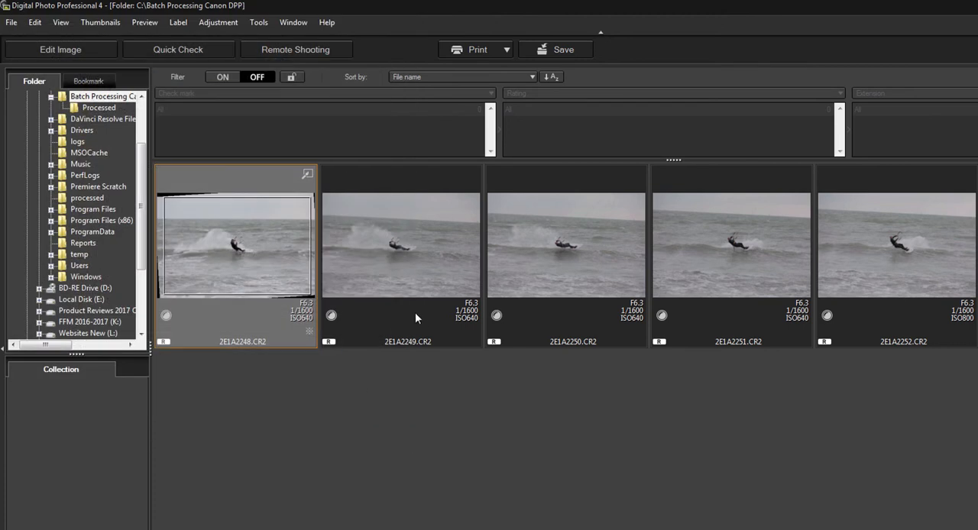
{"action": "mouse_move", "coordinate": [376, 291]}
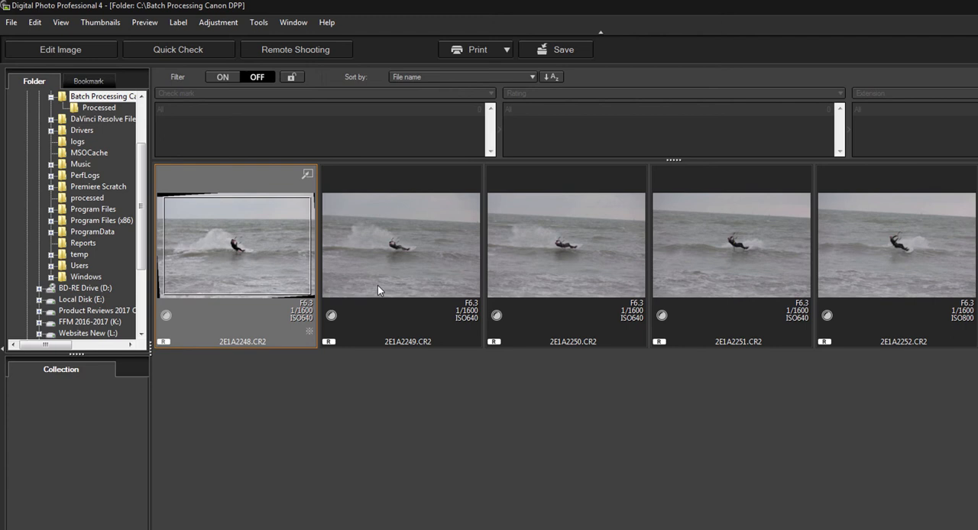
- Copy the first photo's recipe and select the other four kitesurfing thumbnails
{"action": "right_click", "coordinate": [263, 264]}
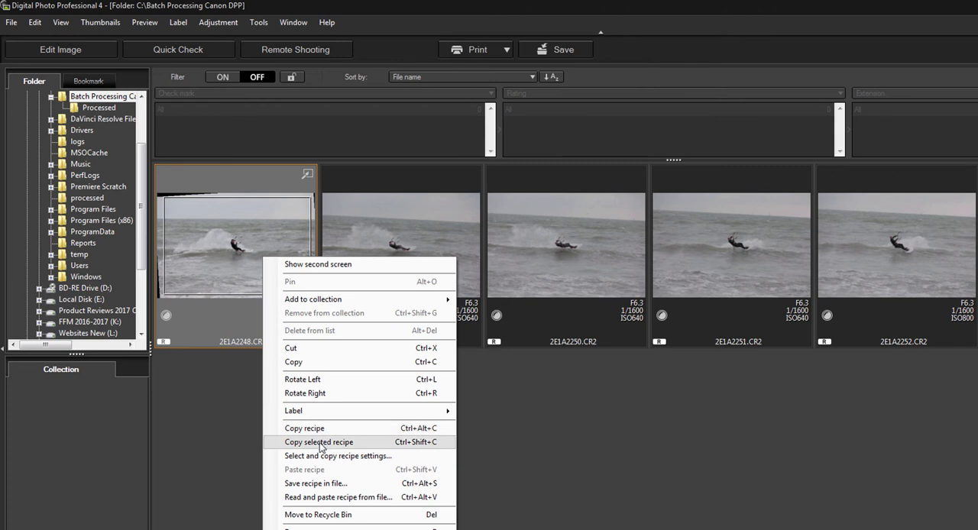
{"action": "left_click", "coordinate": [318, 441]}
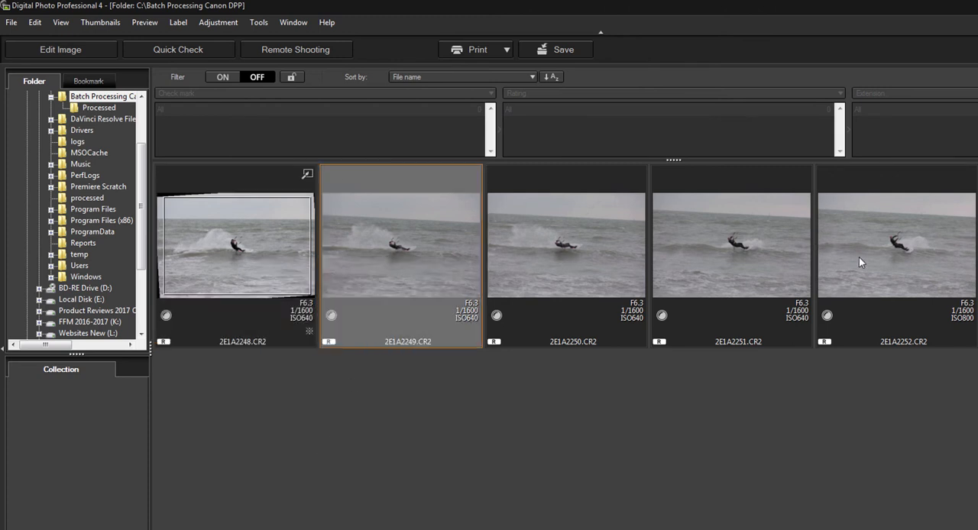
{"action": "left_click", "coordinate": [896, 245]}
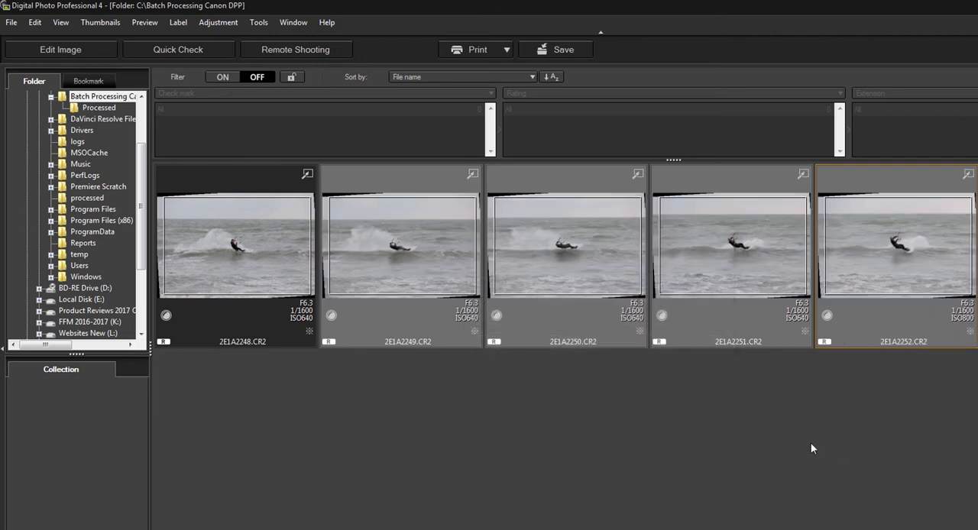
{"action": "mouse_move", "coordinate": [884, 227]}
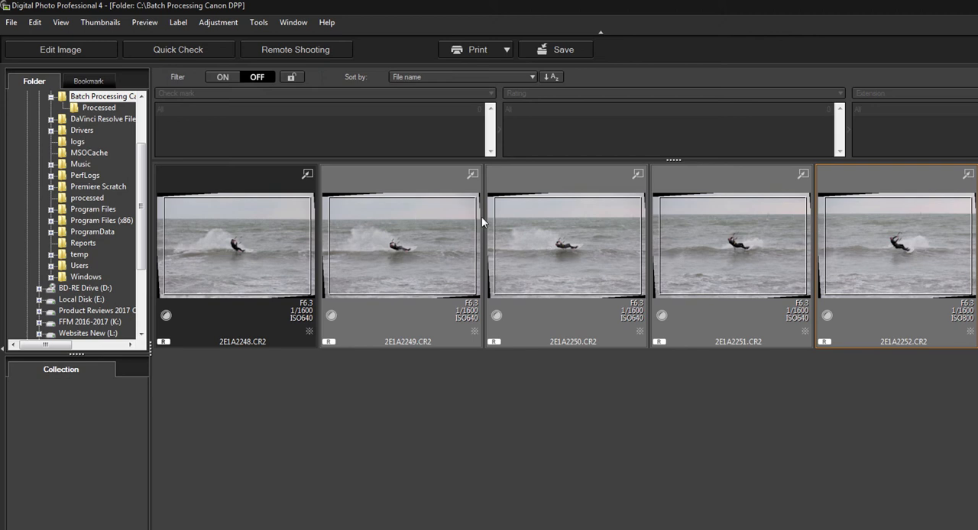
- Copy the first photo's chosen recipe settings with Noise reduction left unchecked
{"action": "right_click", "coordinate": [235, 245]}
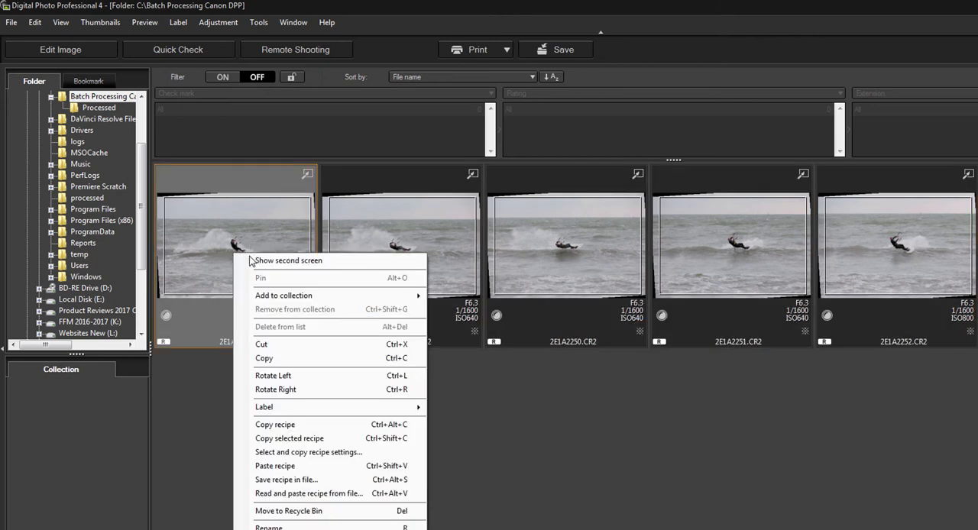
{"action": "mouse_move", "coordinate": [296, 222]}
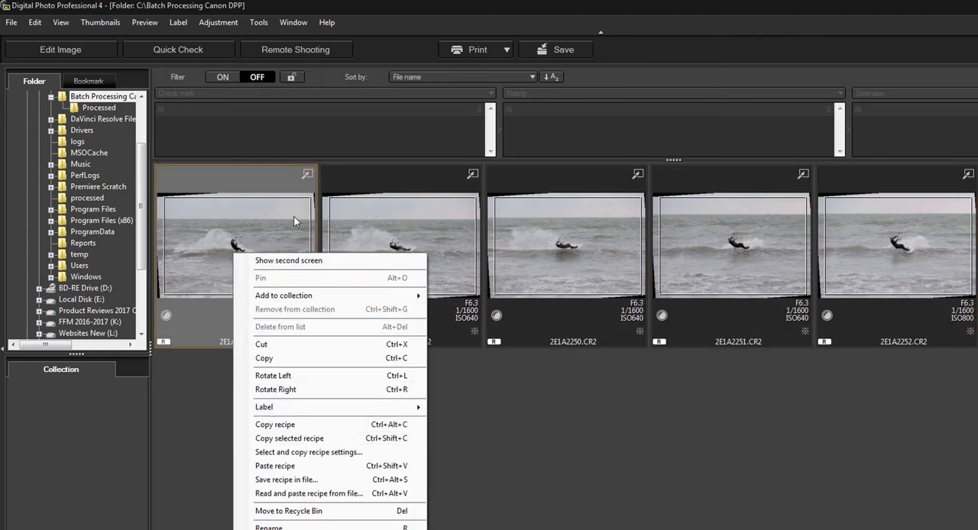
{"action": "mouse_move", "coordinate": [262, 250]}
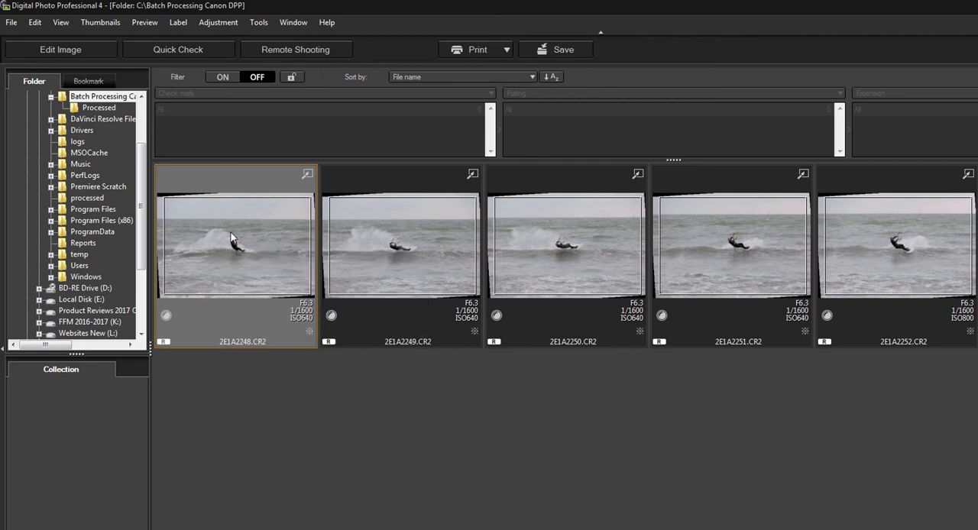
{"action": "right_click", "coordinate": [233, 237]}
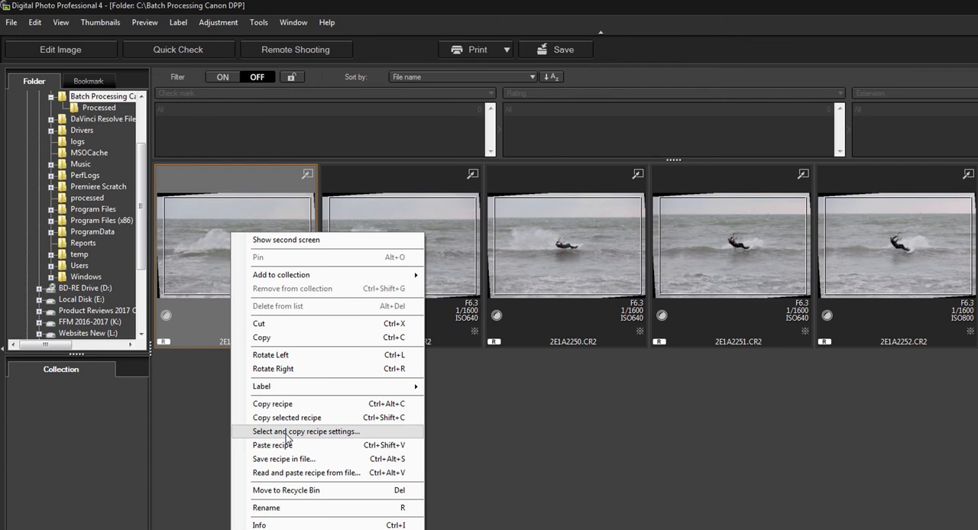
{"action": "left_click", "coordinate": [306, 431]}
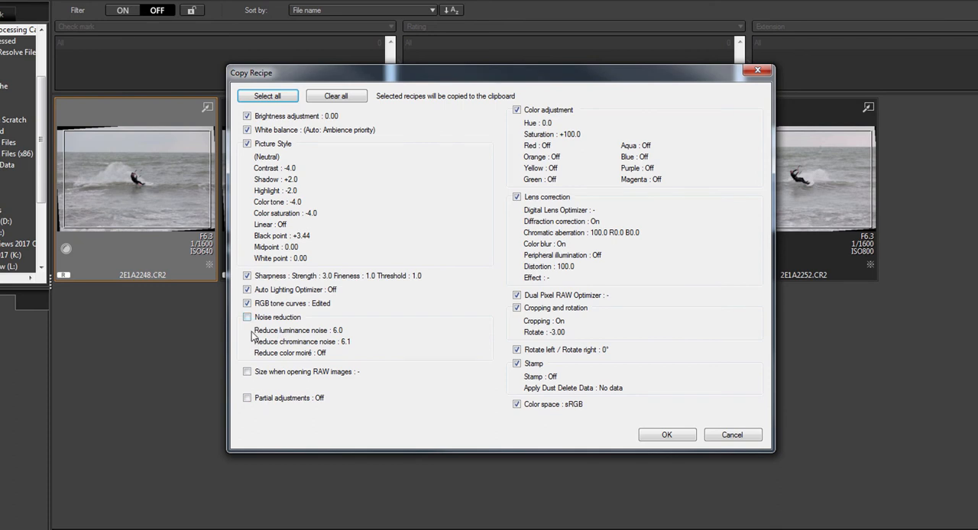
{"action": "mouse_move", "coordinate": [491, 401]}
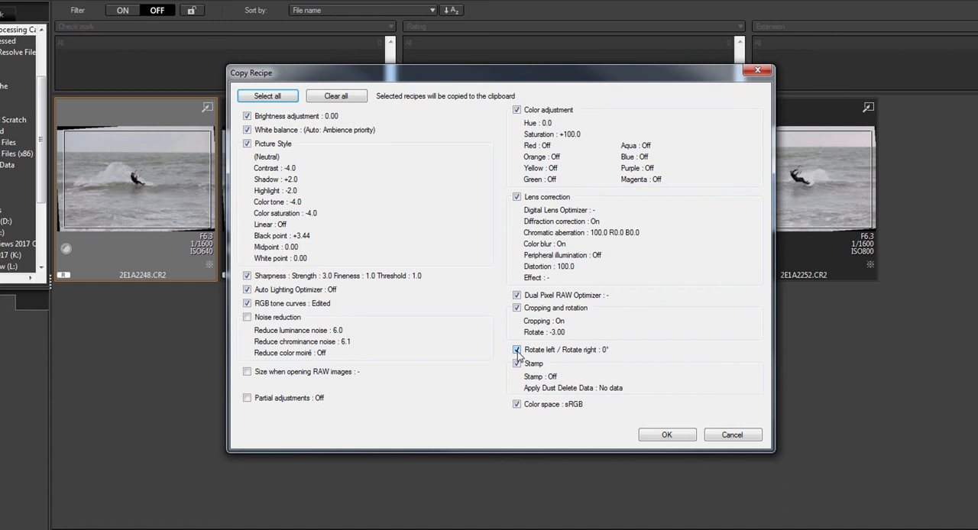
{"action": "left_click", "coordinate": [517, 308]}
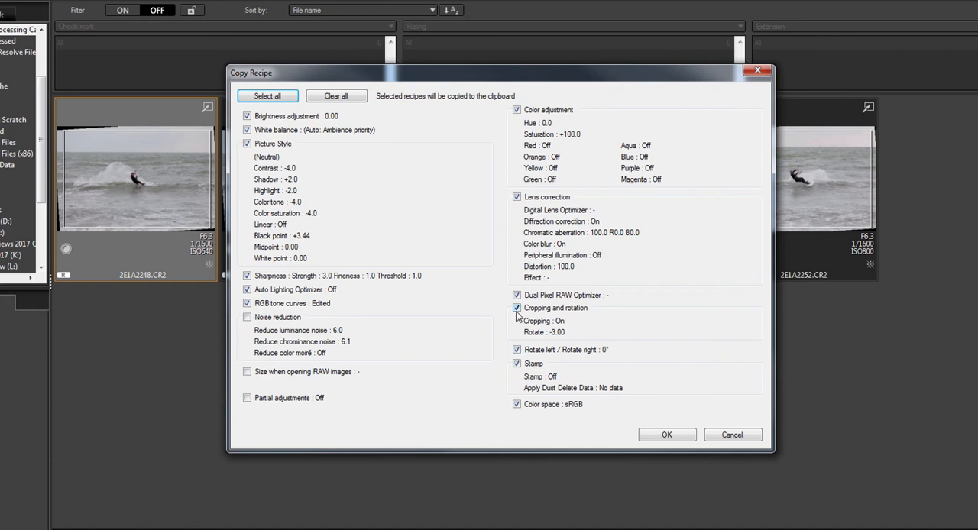
{"action": "mouse_move", "coordinate": [520, 333]}
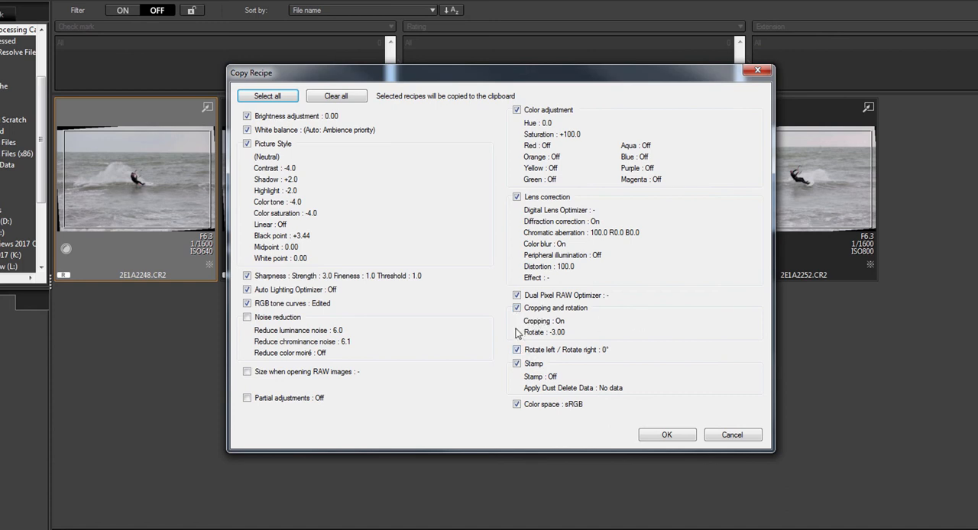
{"action": "mouse_move", "coordinate": [259, 116]}
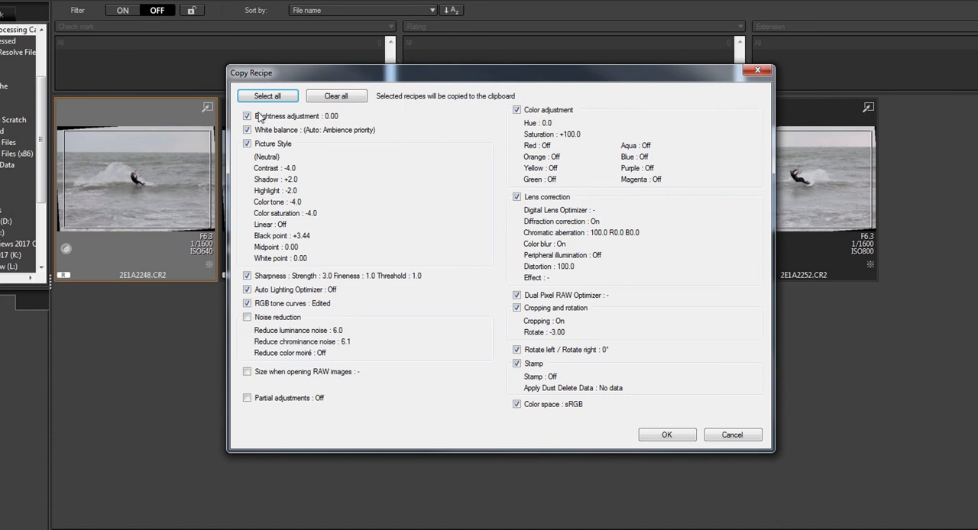
{"action": "mouse_move", "coordinate": [277, 138]}
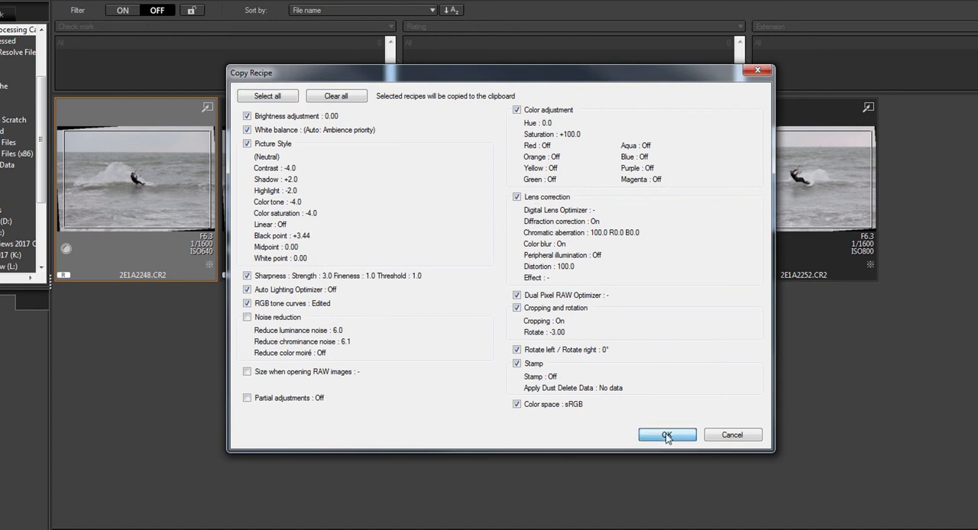
{"action": "left_click", "coordinate": [666, 434]}
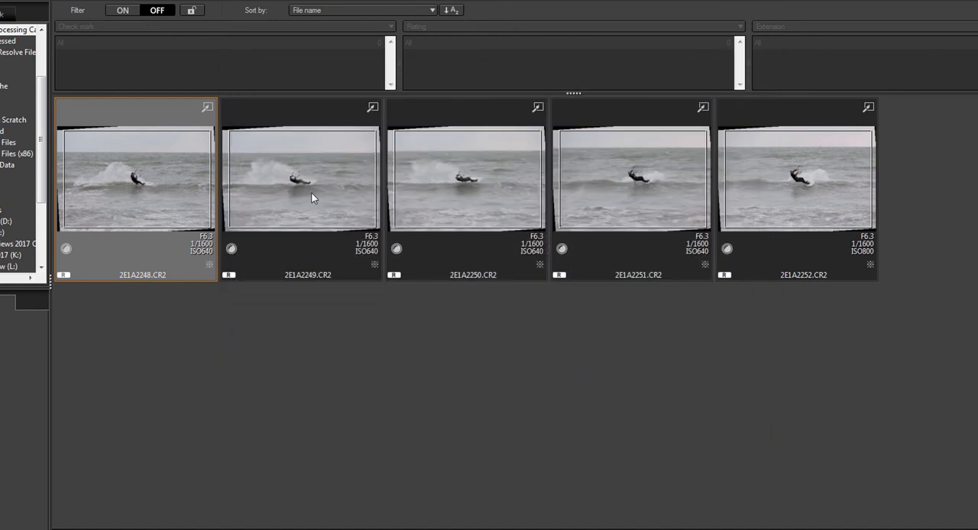
- Select all five kitesurfing photos and bring up File > Batch process settings
{"action": "left_click", "coordinate": [796, 179]}
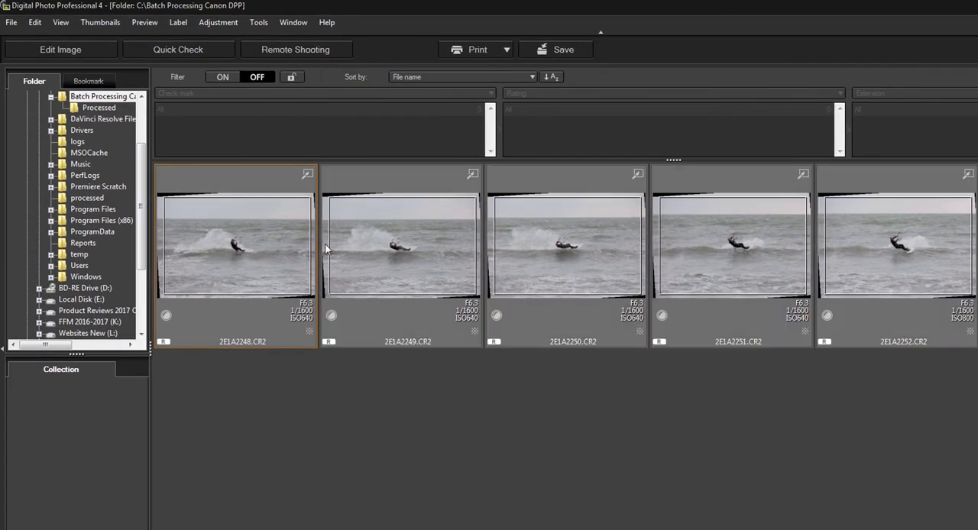
{"action": "left_click", "coordinate": [12, 21]}
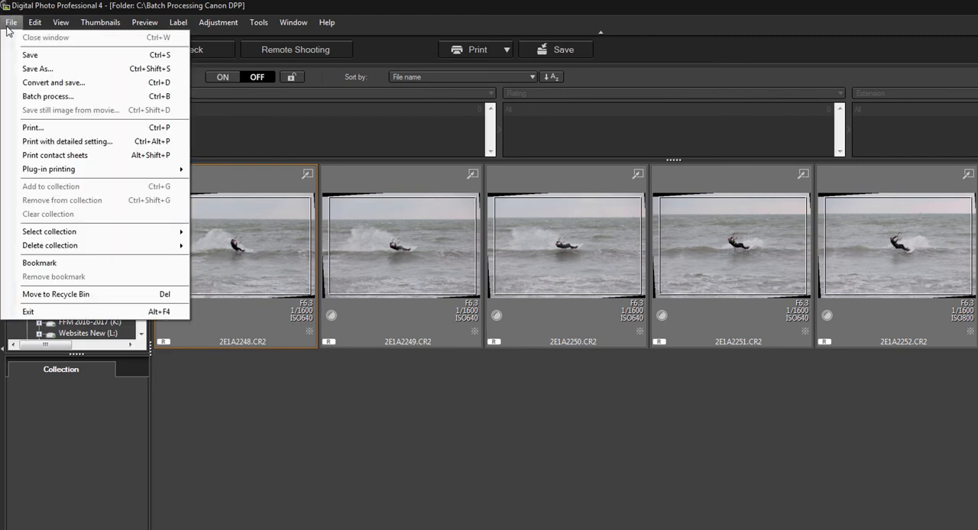
{"action": "mouse_move", "coordinate": [53, 82]}
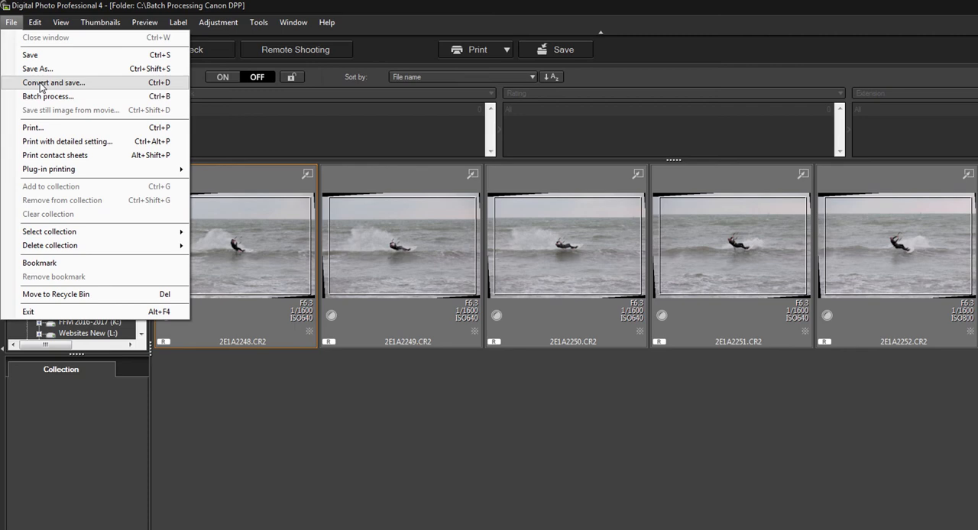
{"action": "left_click", "coordinate": [48, 96]}
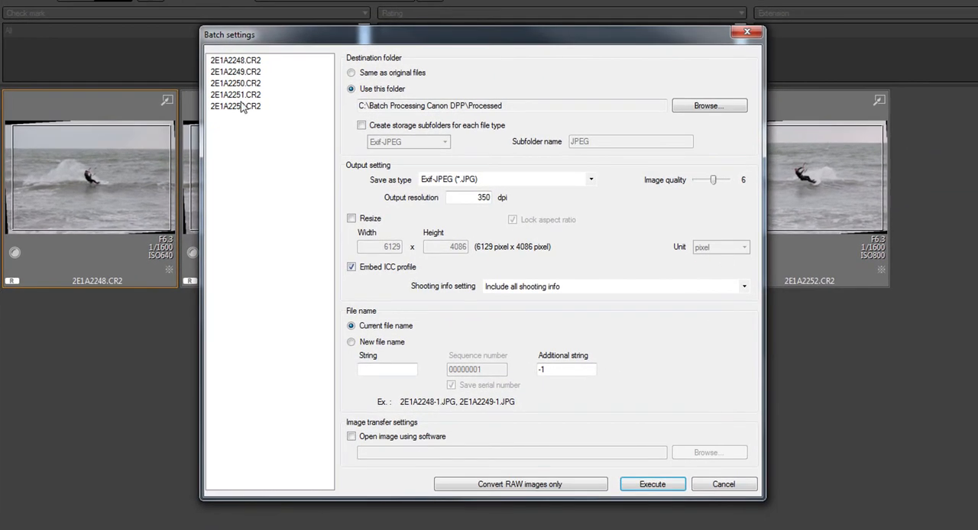
{"action": "left_click", "coordinate": [708, 105]}
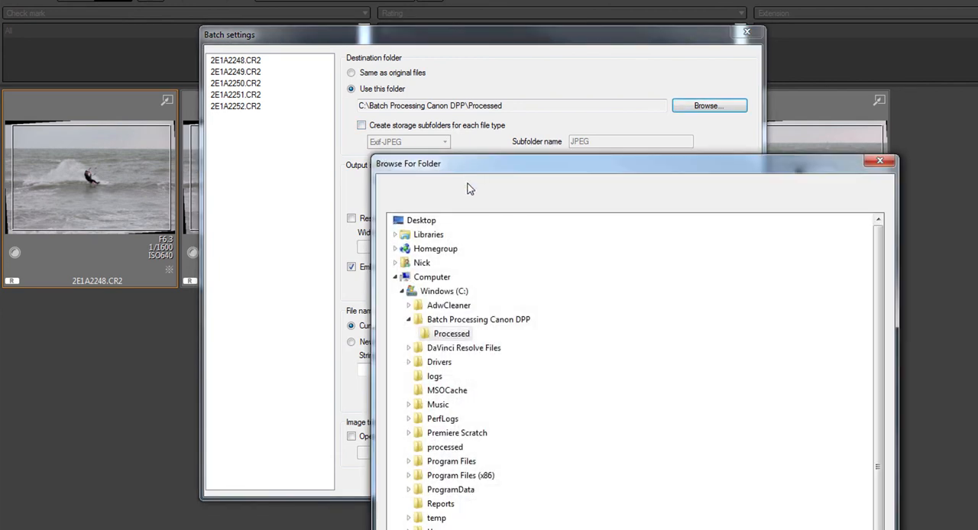
{"action": "left_click", "coordinate": [451, 333]}
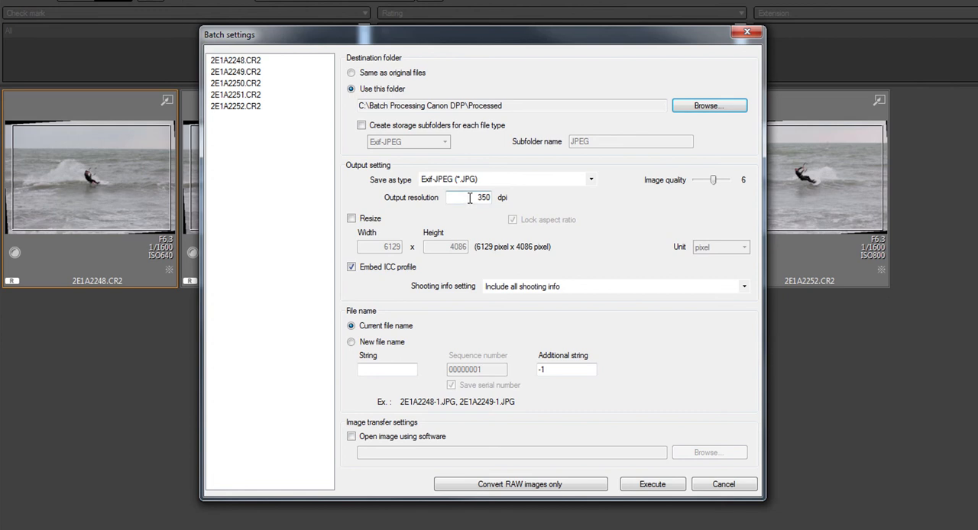
- Replace the 350 dpi output resolution, entering 80 in its place
{"action": "triple_click", "coordinate": [474, 197]}
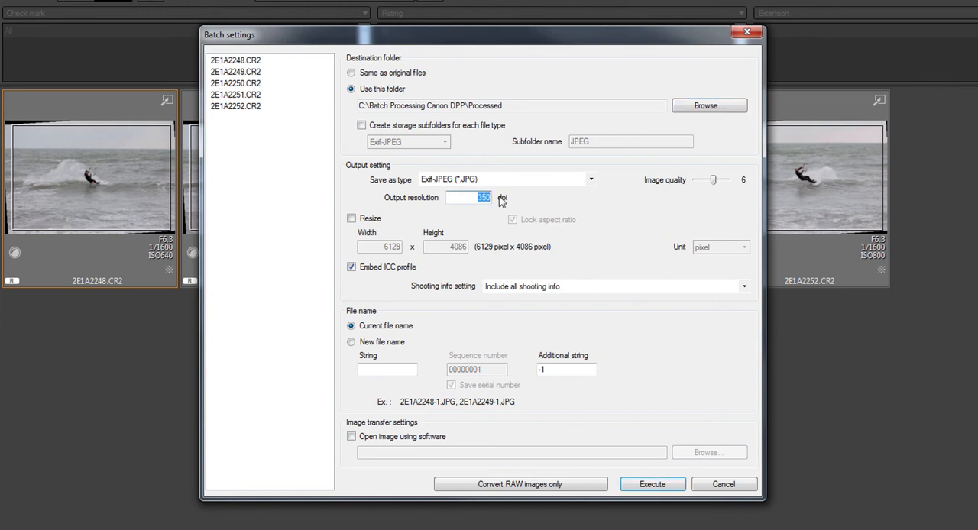
{"action": "mouse_move", "coordinate": [503, 255]}
{"action": "type", "text": "72"}
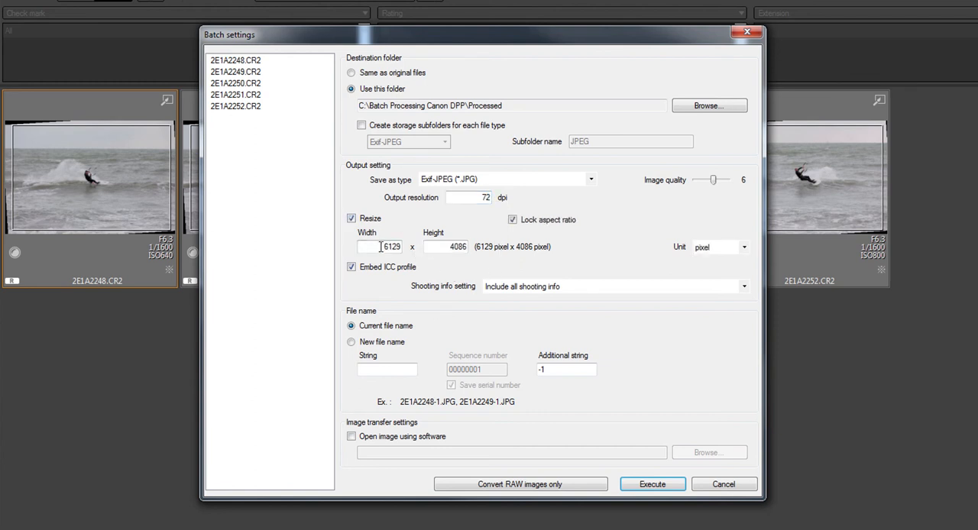
{"action": "type", "text": "800"}
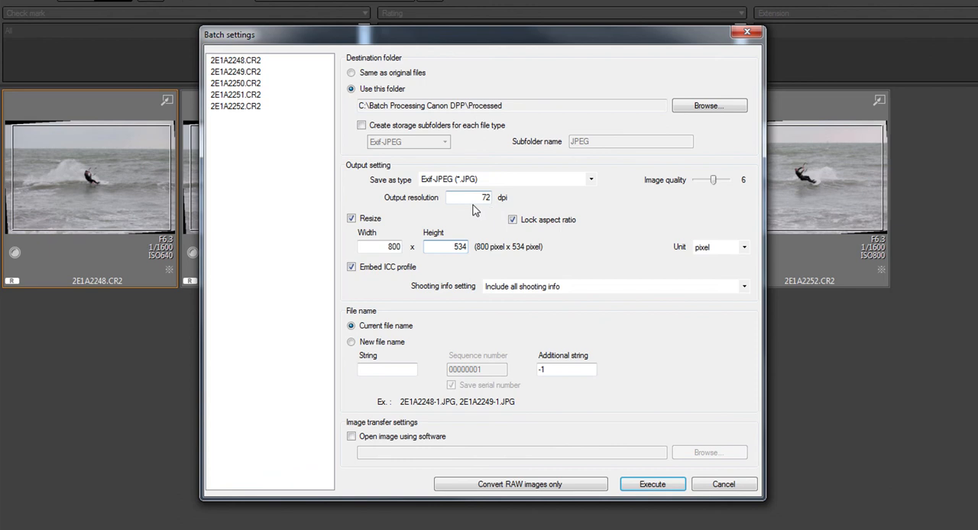
{"action": "mouse_move", "coordinate": [581, 153]}
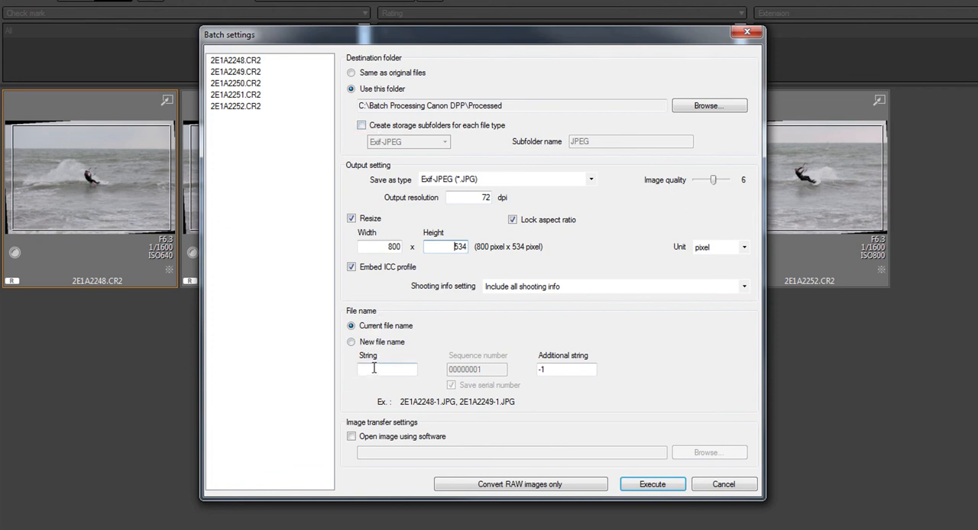
{"action": "mouse_move", "coordinate": [327, 440]}
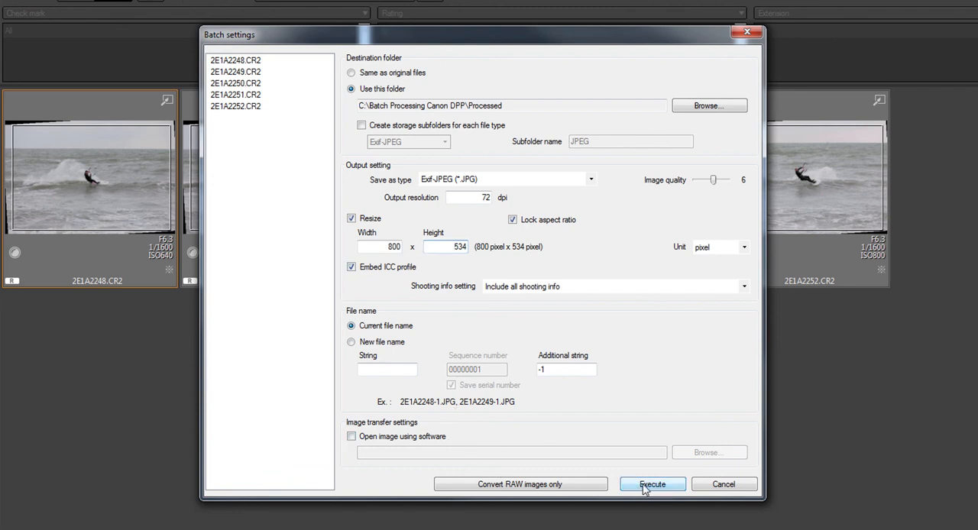
- Execute the batch conversion of the five kitesurfing photos
{"action": "left_click", "coordinate": [651, 484]}
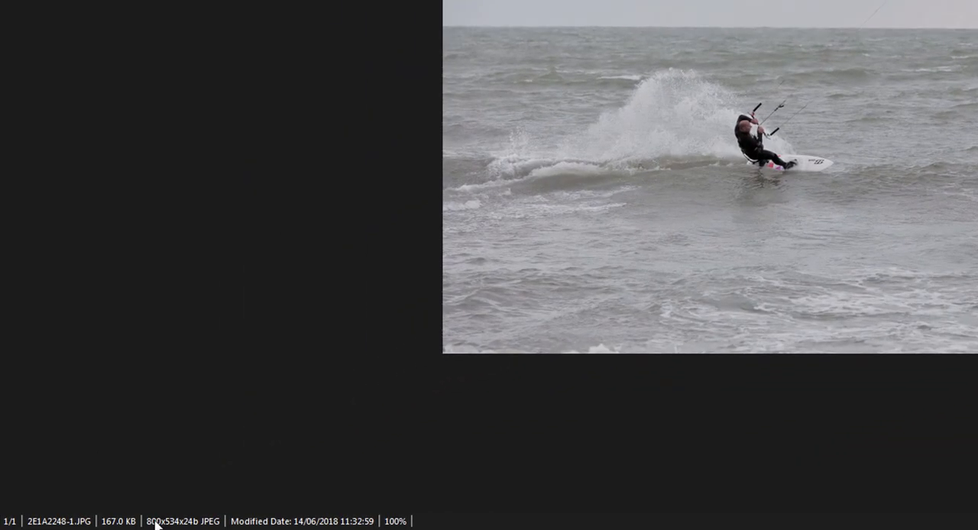
{"action": "mouse_move", "coordinate": [524, 106]}
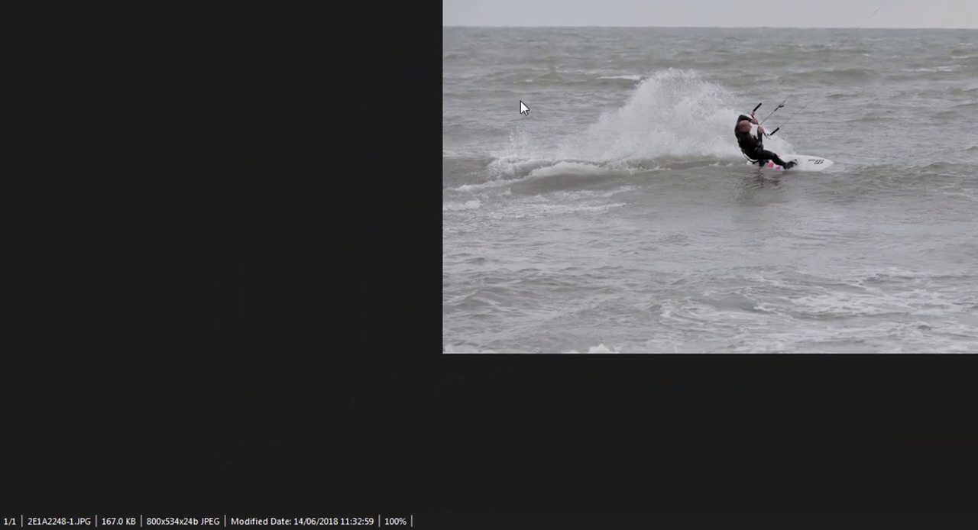